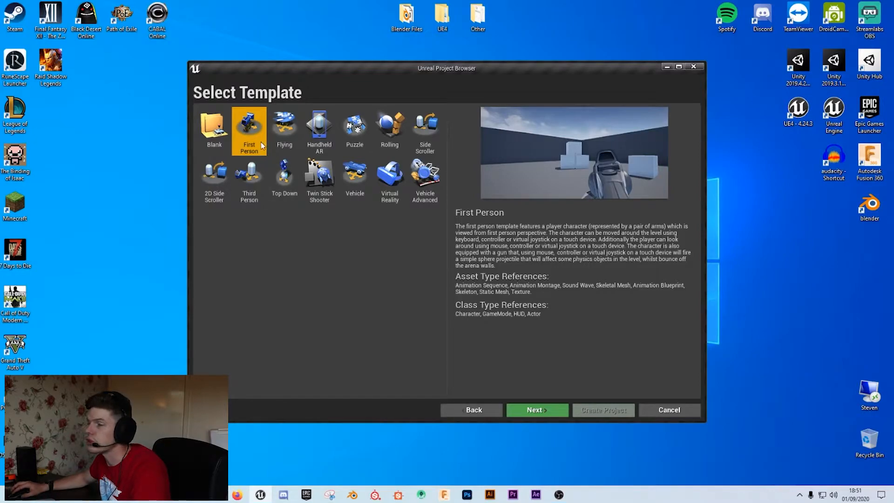
pyautogui.moveTo(254, 138)
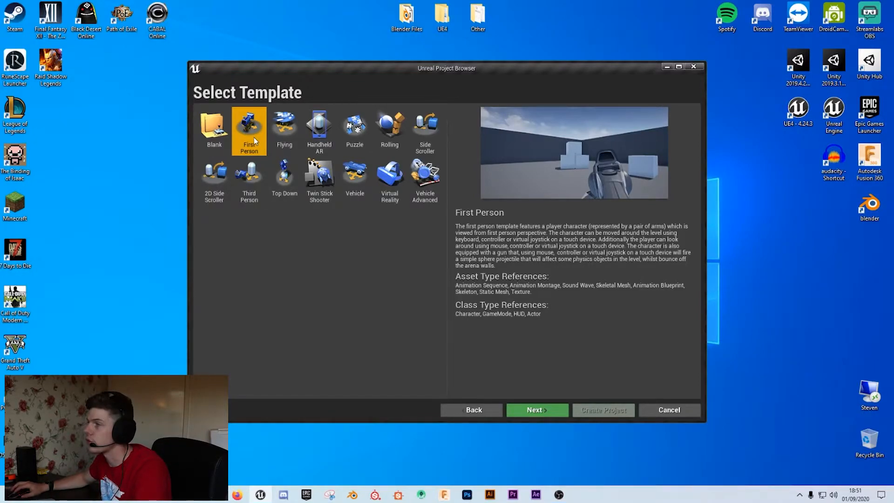
# Create a First Person Blueprint project named 'jumping'
pyautogui.click(537, 410)
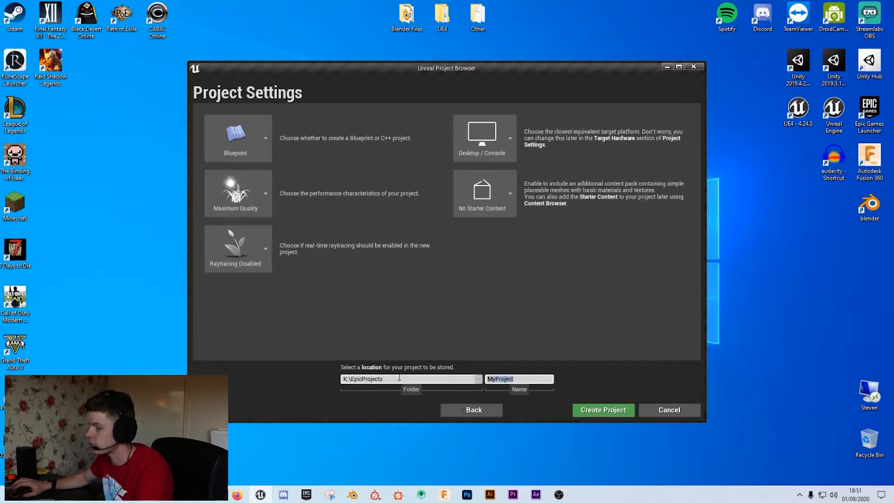
pyautogui.write('jumping')
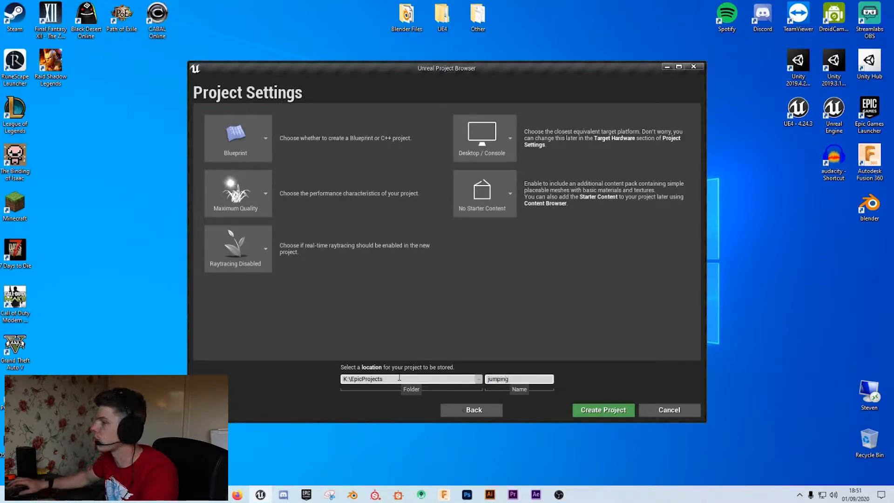
pyautogui.click(604, 410)
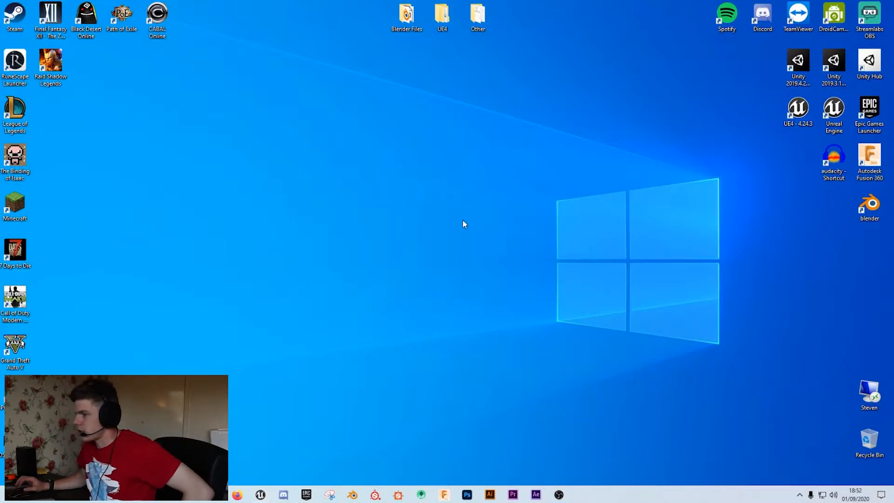
pyautogui.moveTo(464, 195)
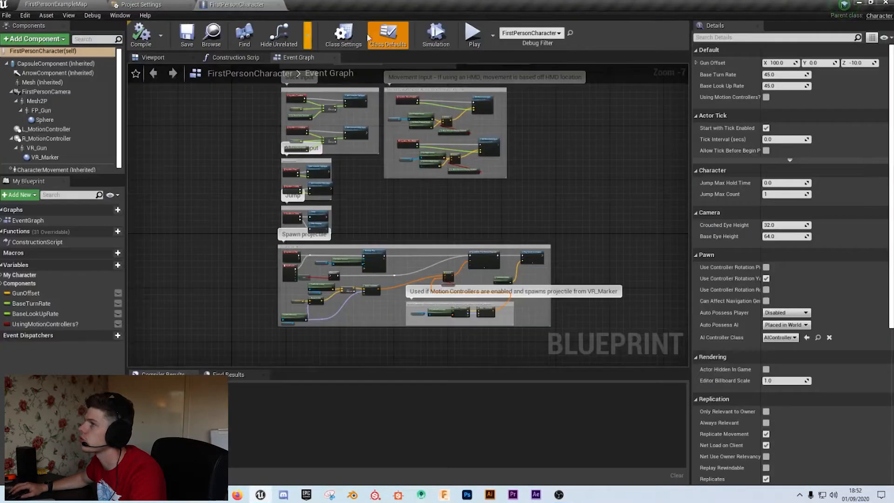
# Show the FirstPersonCharacter blueprint's Class Defaults
pyautogui.click(474, 33)
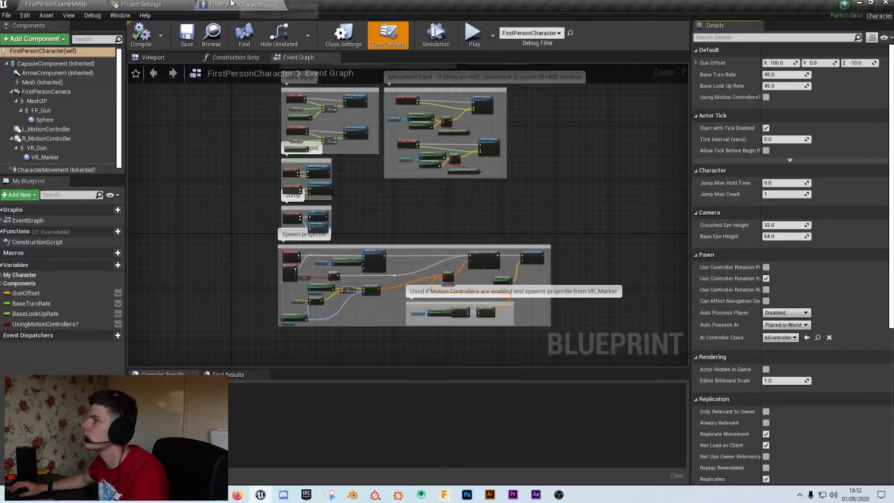
pyautogui.moveTo(36, 48)
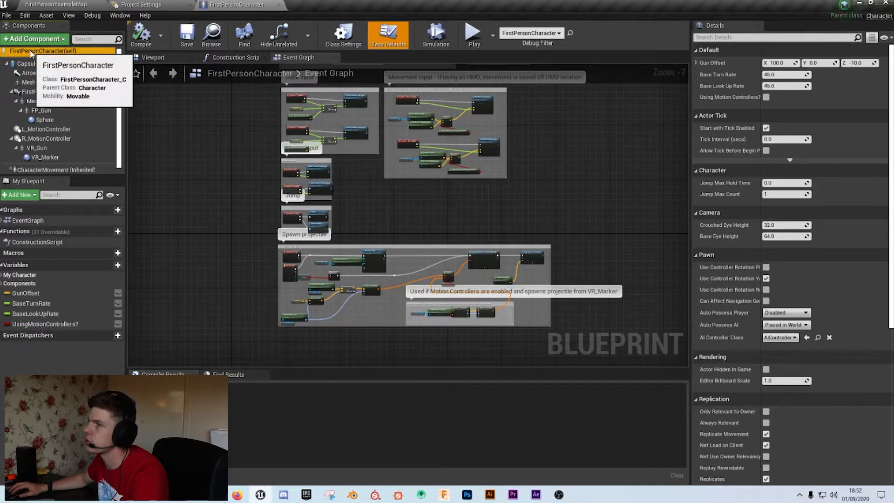
pyautogui.moveTo(691, 164)
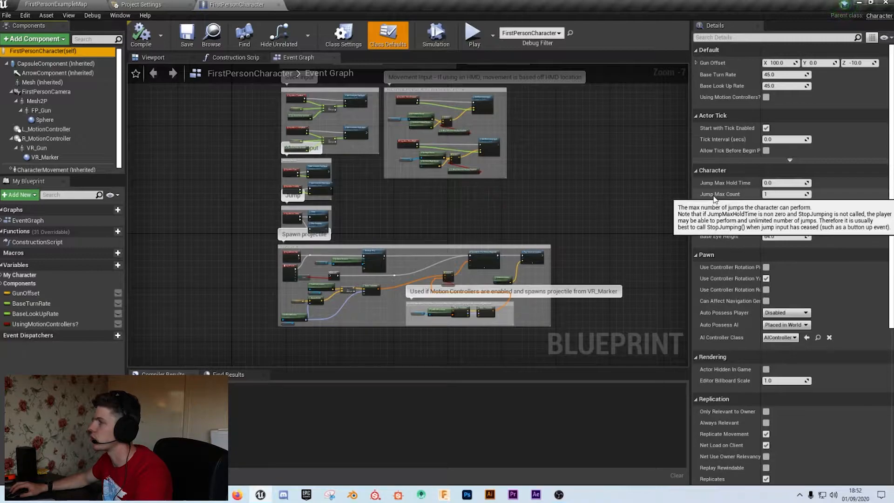
# Set the character's Jump Max Count to 2 for a double jump
pyautogui.click(784, 194)
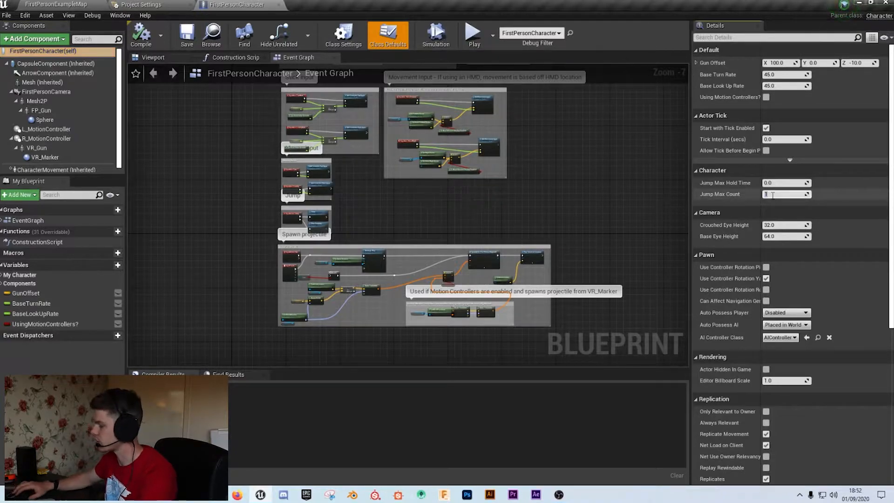
pyautogui.write('2')
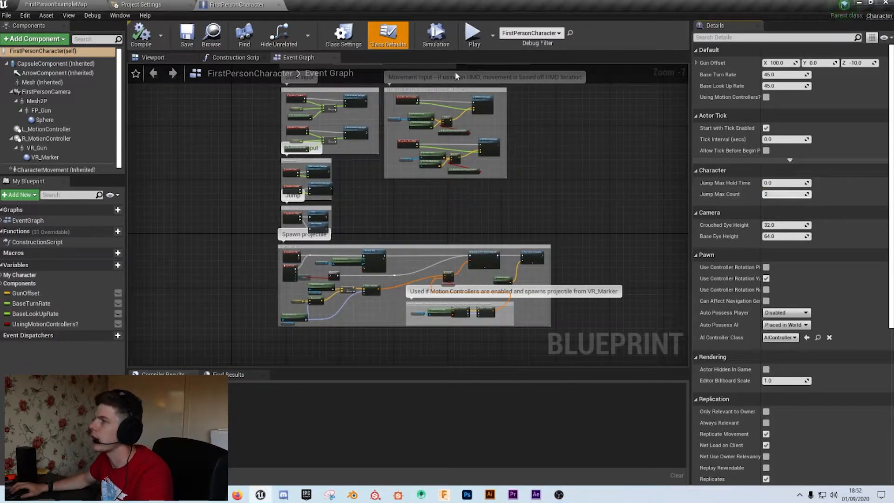
pyautogui.moveTo(473, 33)
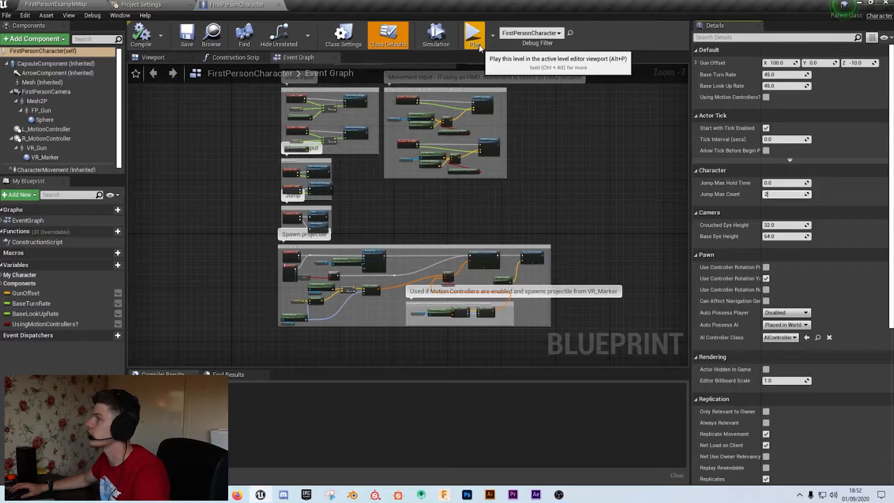
# Play-test the double jump, then test again with Jump Max Count at 4
pyautogui.click(473, 33)
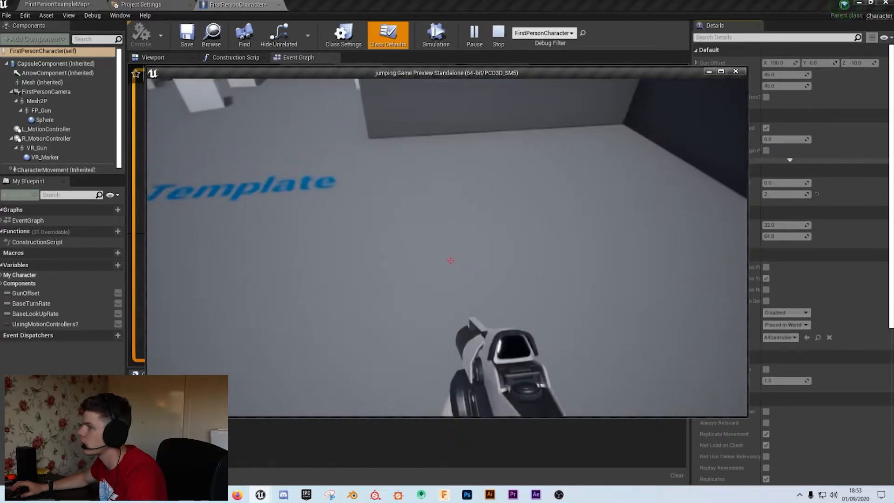
pyautogui.click(736, 70)
pyautogui.write('4')
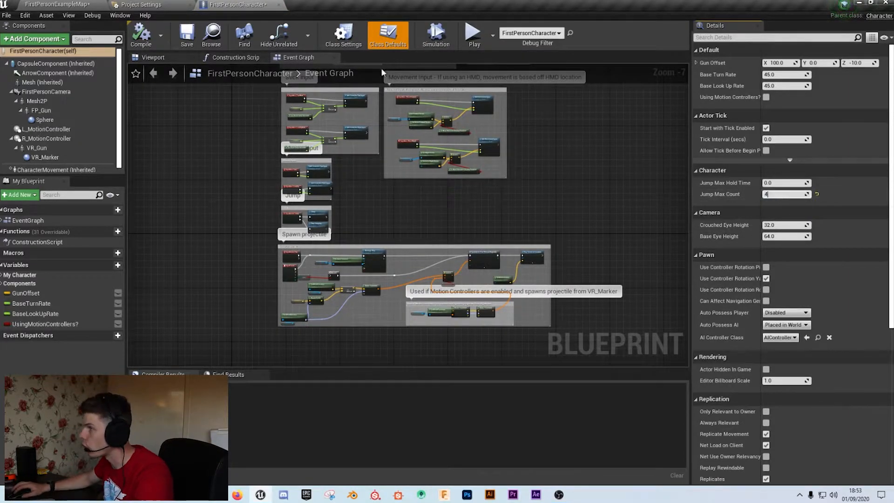
pyautogui.click(472, 33)
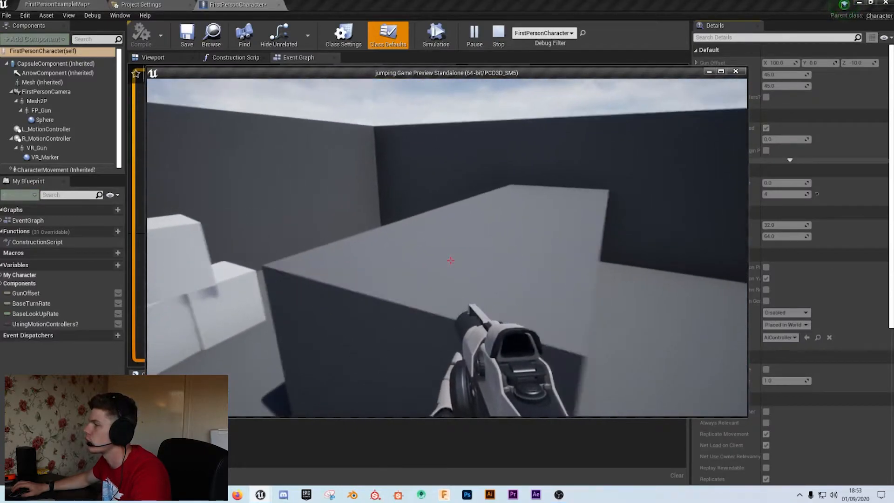
pyautogui.click(736, 71)
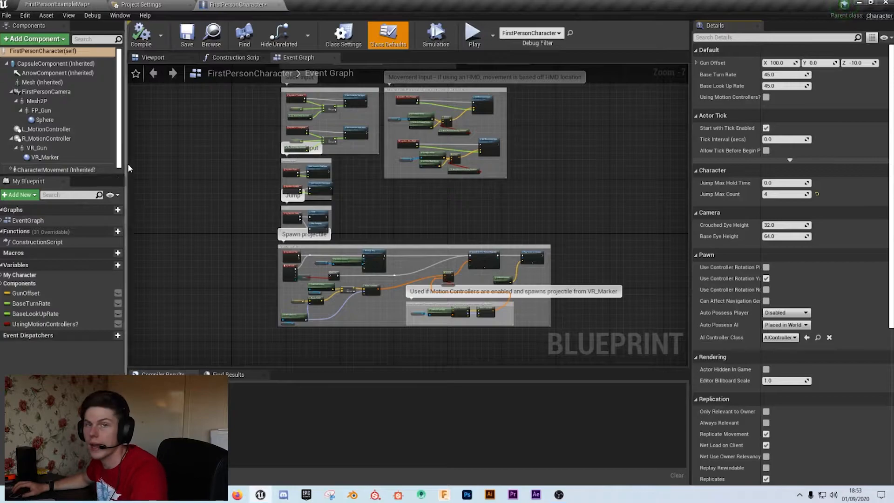
pyautogui.moveTo(67, 148)
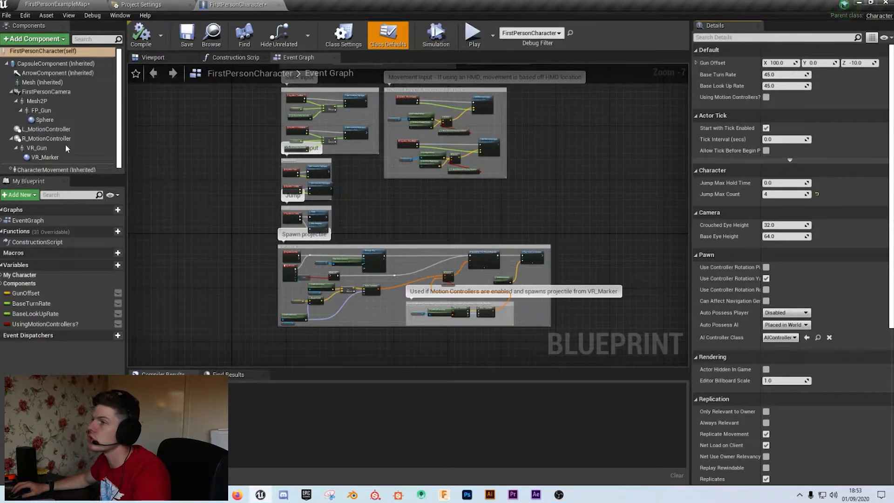
pyautogui.moveTo(49, 166)
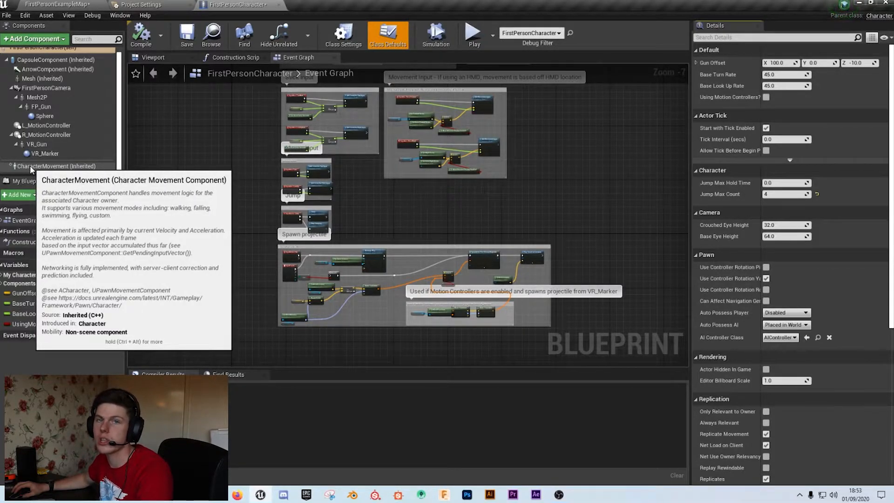
# Set CharacterMovement's Jump Z Velocity to 600 and play-test the higher jump
pyautogui.click(56, 166)
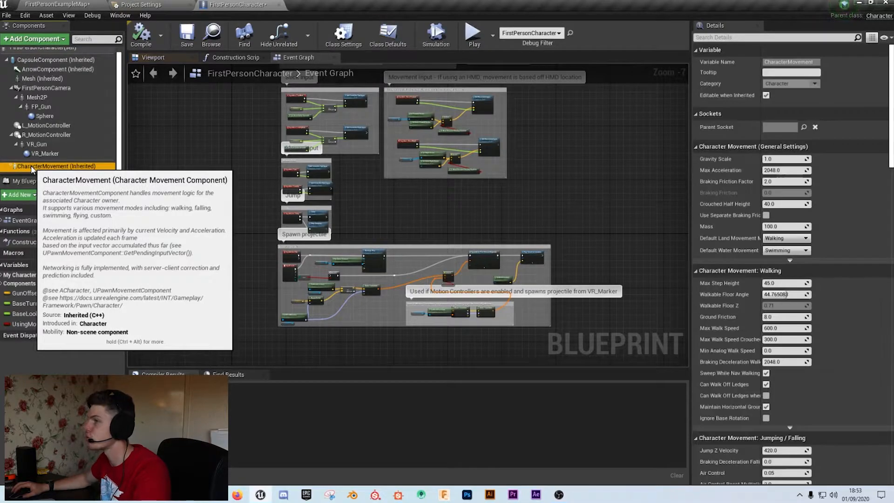
pyautogui.moveTo(47, 168)
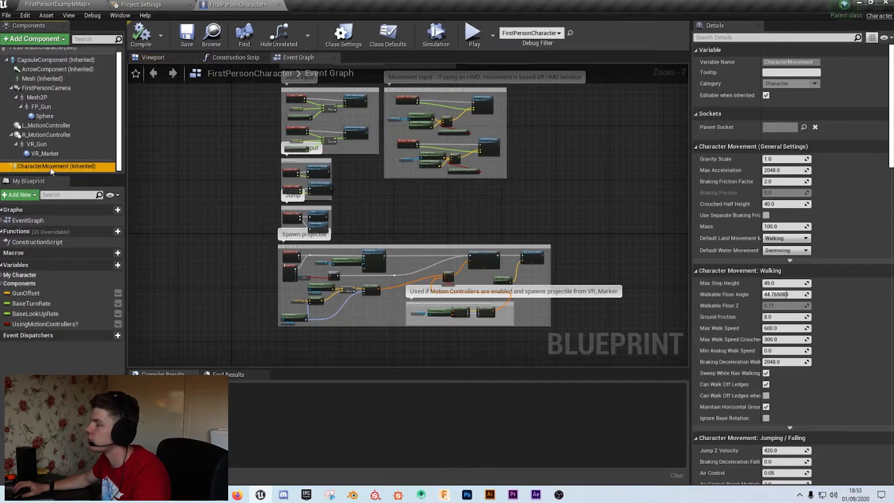
pyautogui.moveTo(826, 254)
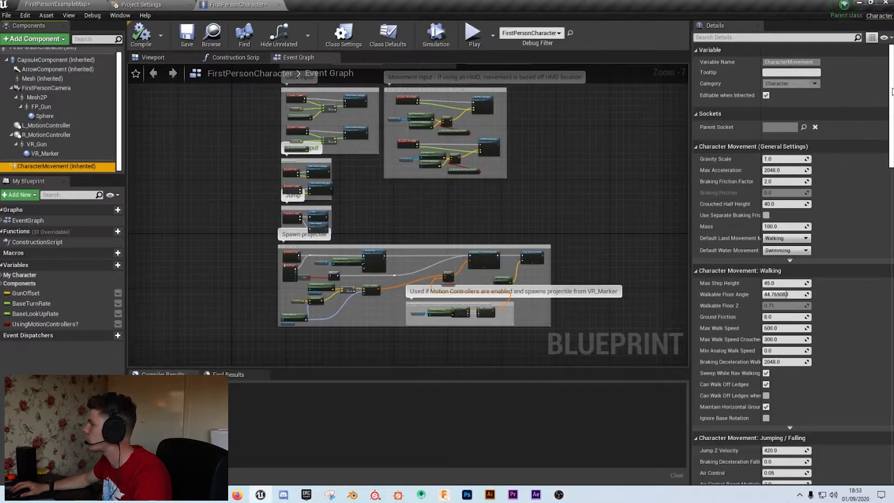
pyautogui.scroll(-3)
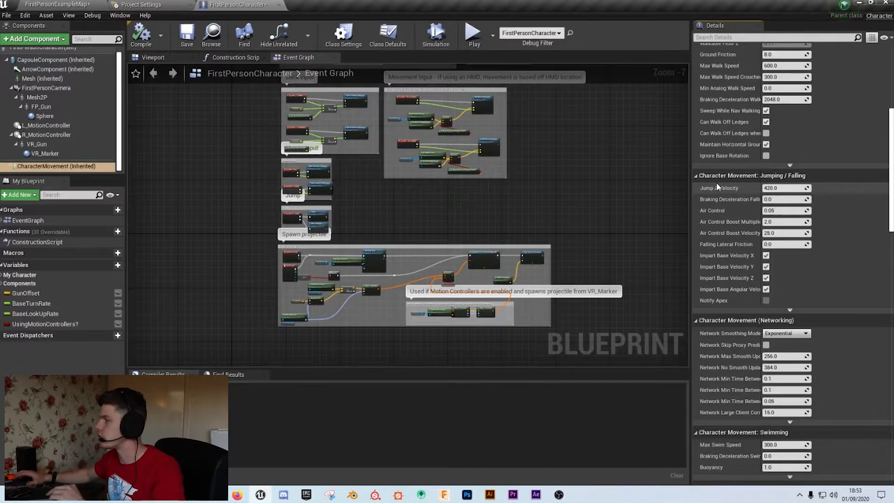
pyautogui.moveTo(784, 188)
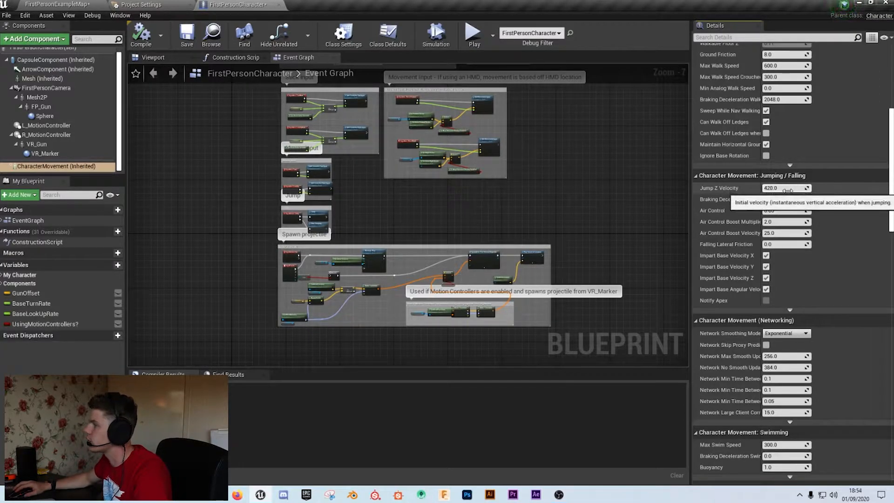
pyautogui.click(783, 188)
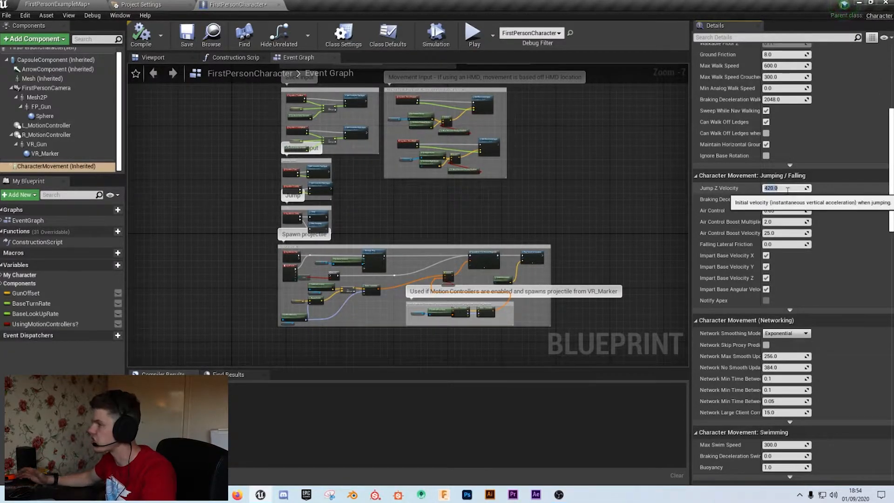
pyautogui.write('600.0')
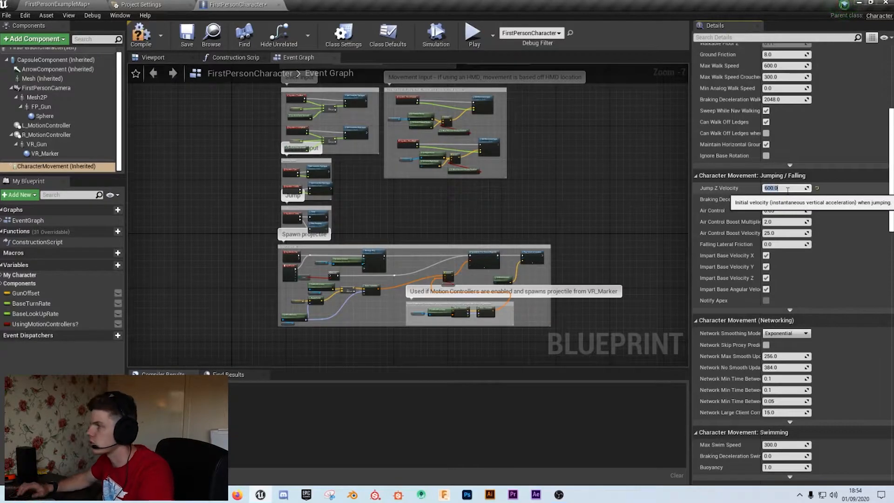
pyautogui.moveTo(476, 34)
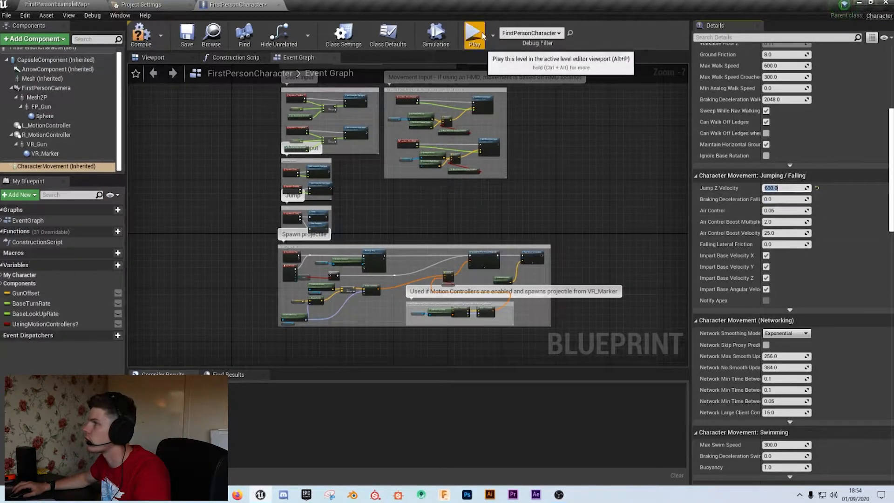
pyautogui.click(474, 33)
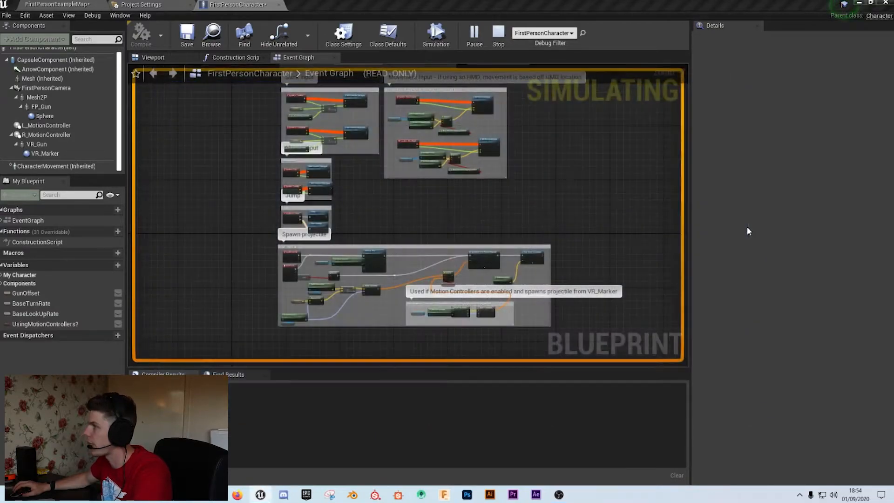
pyautogui.click(497, 36)
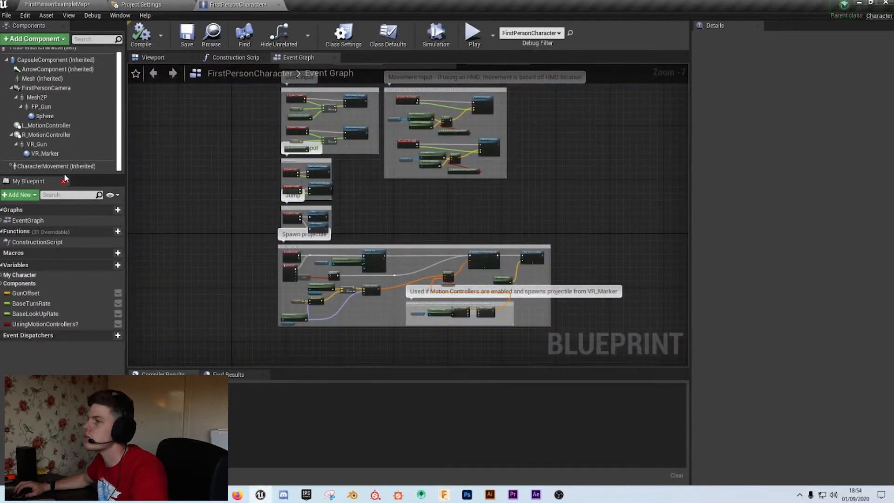
# Raise Jump Z Velocity to 2000 and play-test it
pyautogui.click(56, 165)
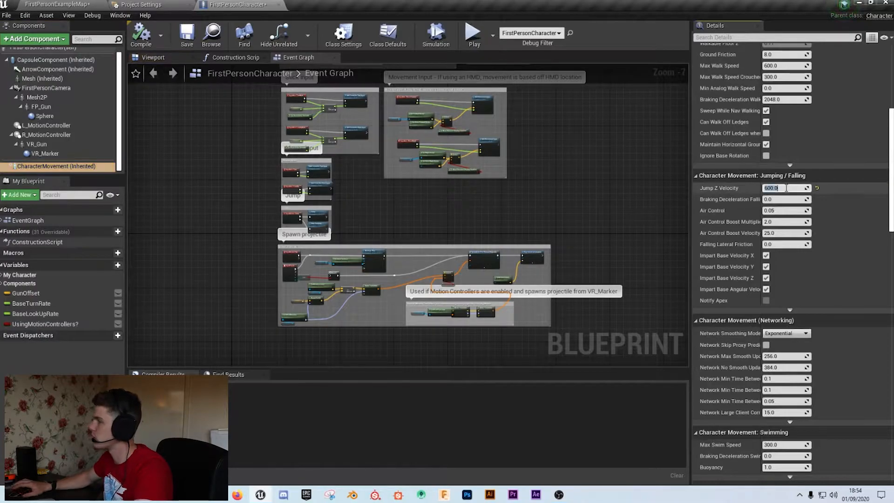
pyautogui.write('2000.0')
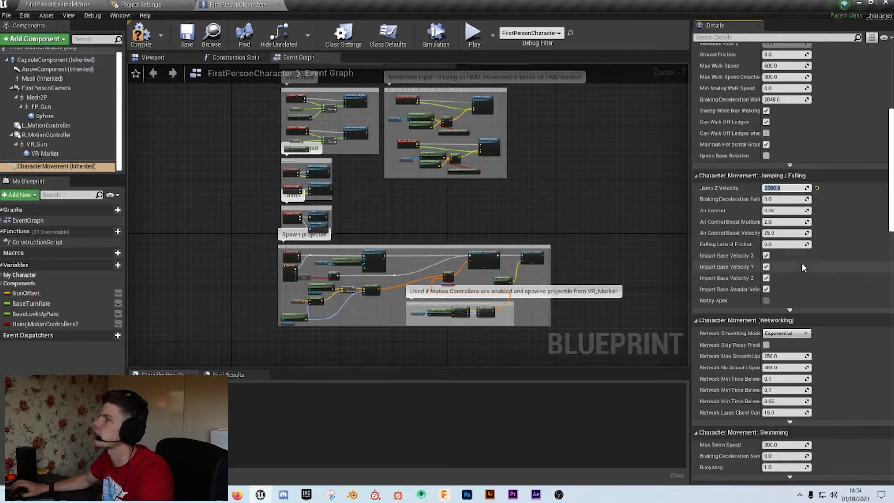
pyautogui.click(472, 33)
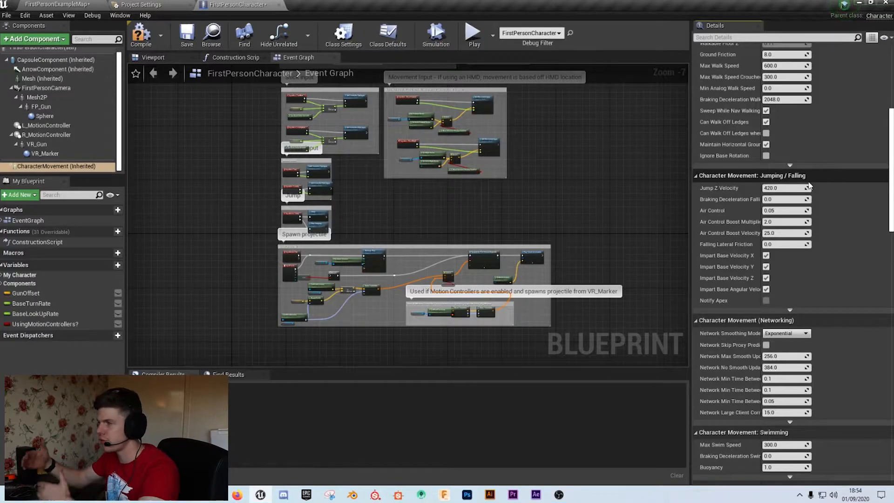
pyautogui.moveTo(863, 200)
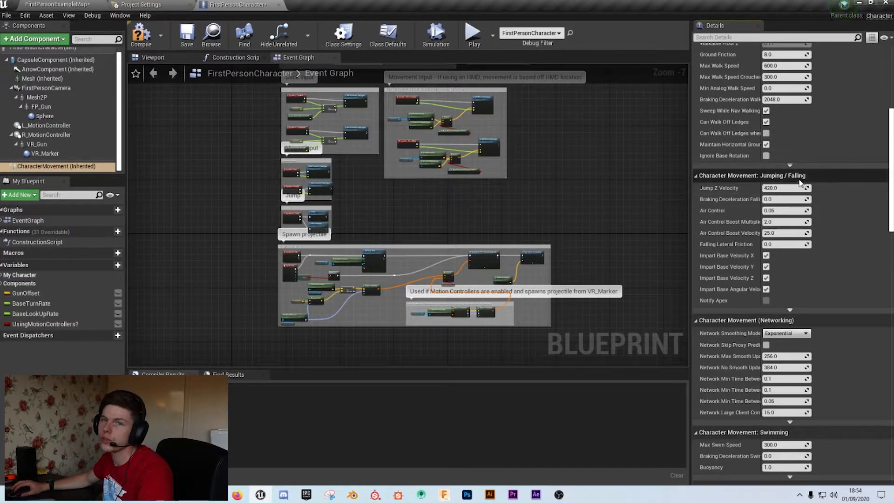
pyautogui.moveTo(792, 211)
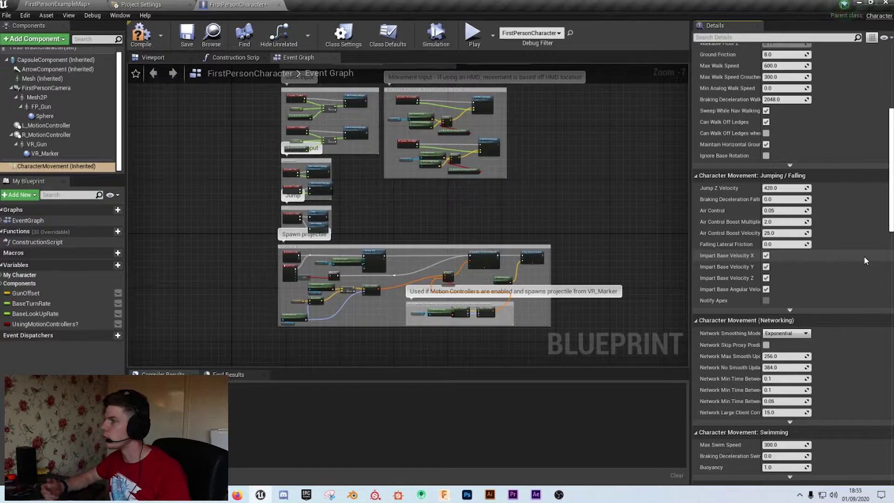
# Set Air Control to 1.0 and compile the blueprint
pyautogui.click(785, 210)
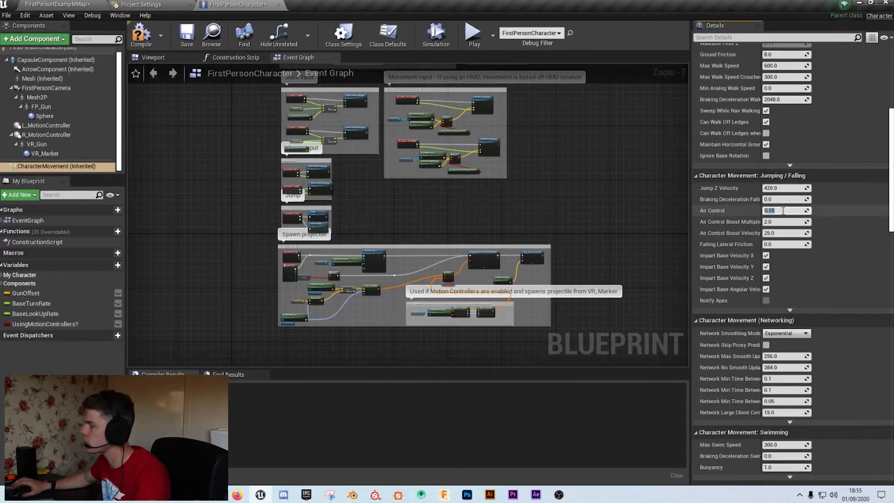
pyautogui.write('1.0')
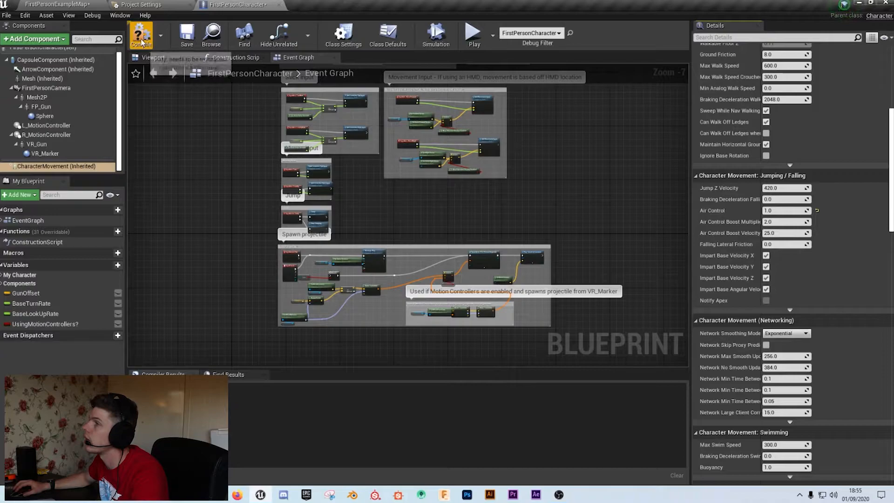
pyautogui.click(141, 34)
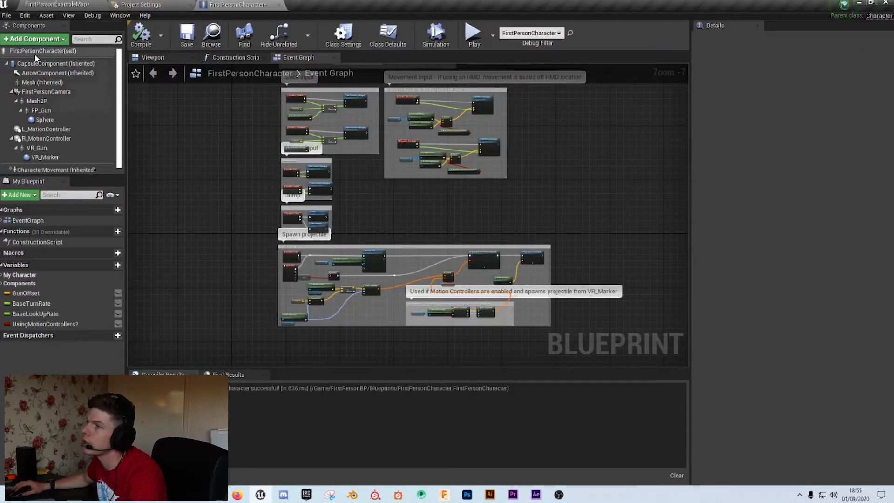
# Return to Class Defaults and play-test with Jump Max Count at 4
pyautogui.click(389, 34)
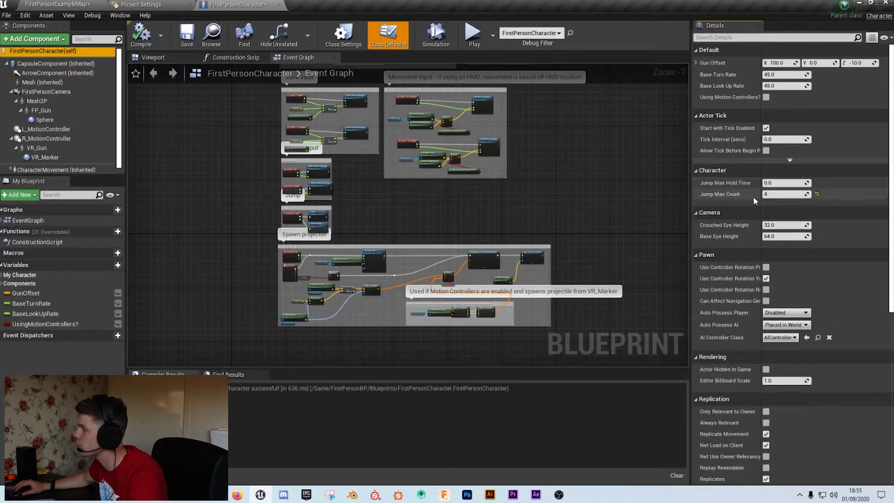
pyautogui.moveTo(473, 37)
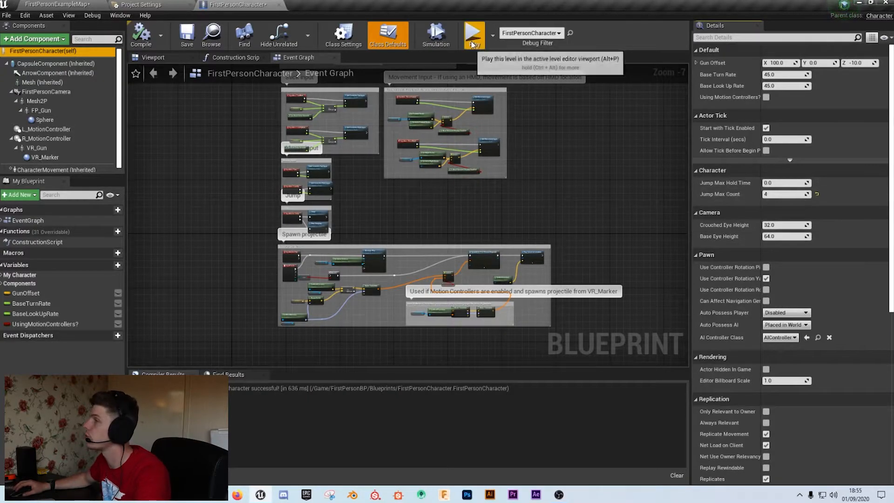
pyautogui.click(473, 34)
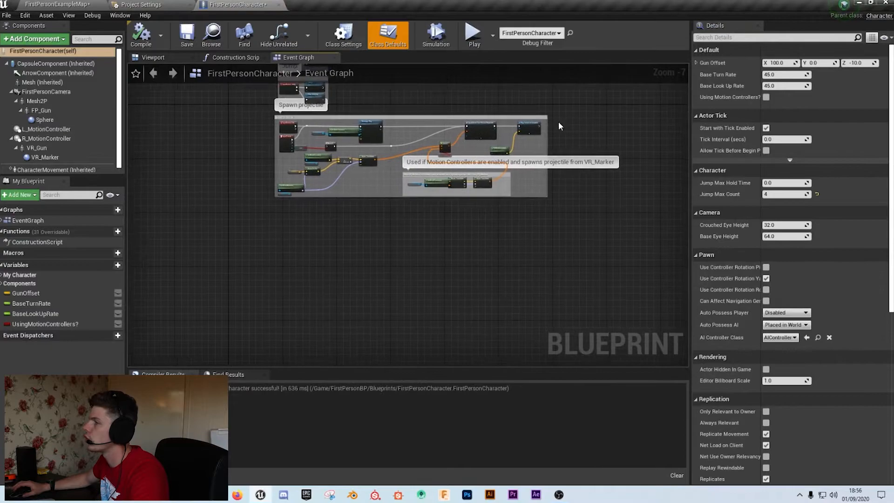
pyautogui.moveTo(370, 262)
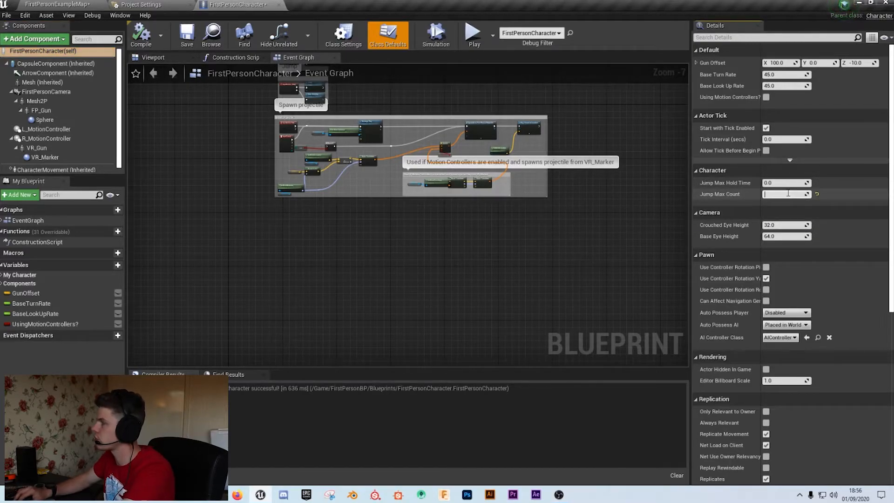
# Set Jump Max Count to 2 and Jump Max Hold Time to 5.0, play-testing each
pyautogui.write('2')
pyautogui.click(786, 182)
pyautogui.write('1')
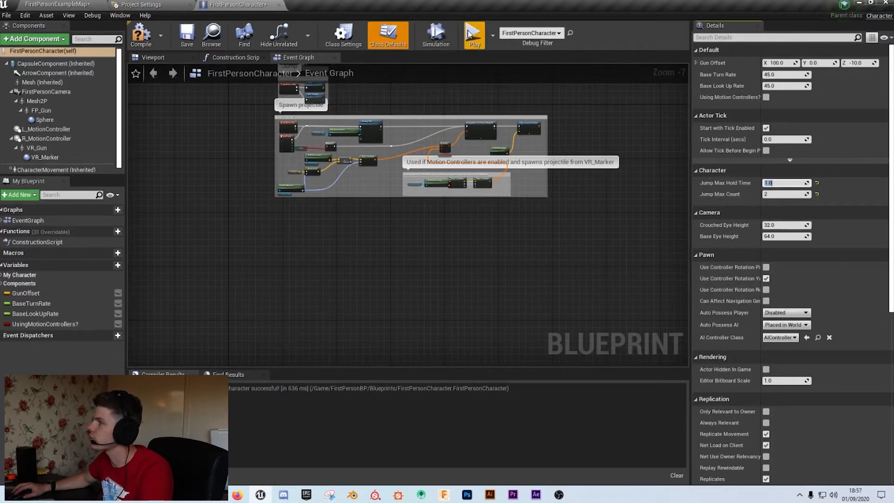
pyautogui.click(471, 35)
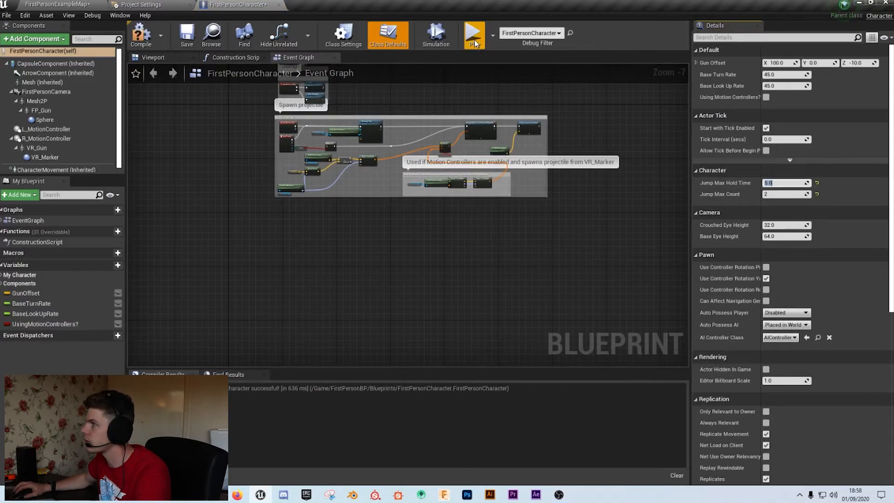
pyautogui.click(473, 36)
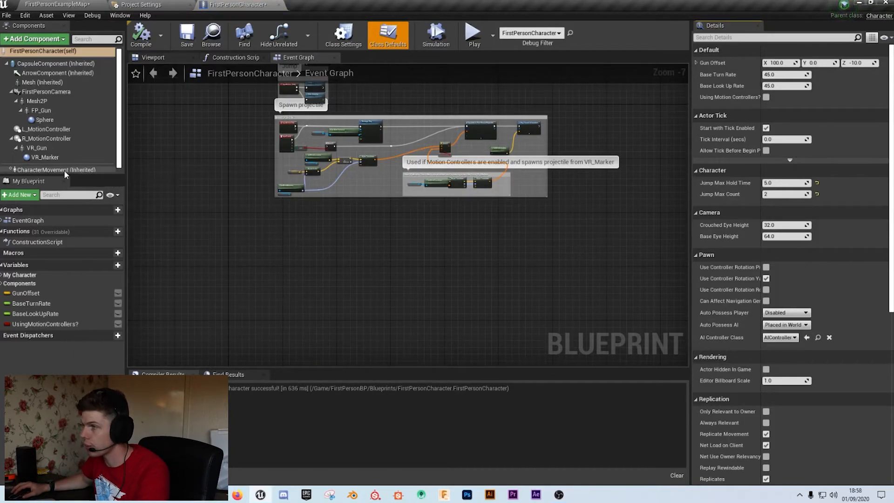
# Lower CharacterMovement's Air Control to 0.05 and play-test it
pyautogui.click(55, 169)
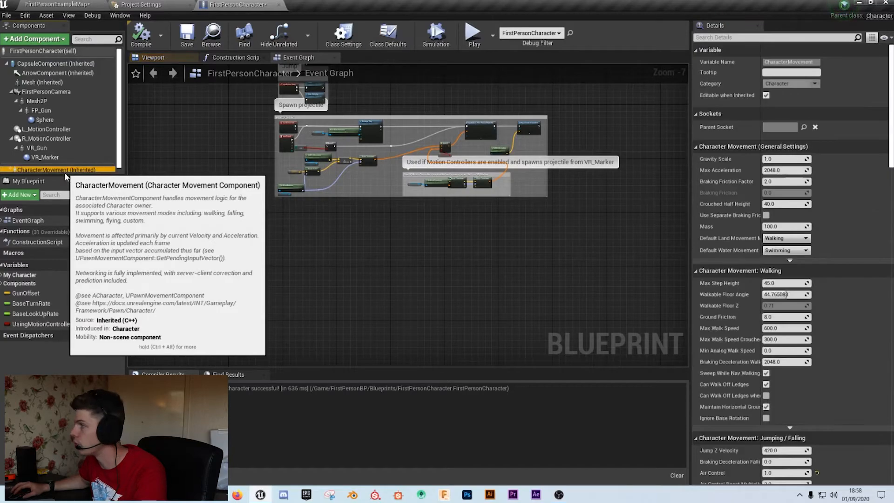
pyautogui.scroll(-3)
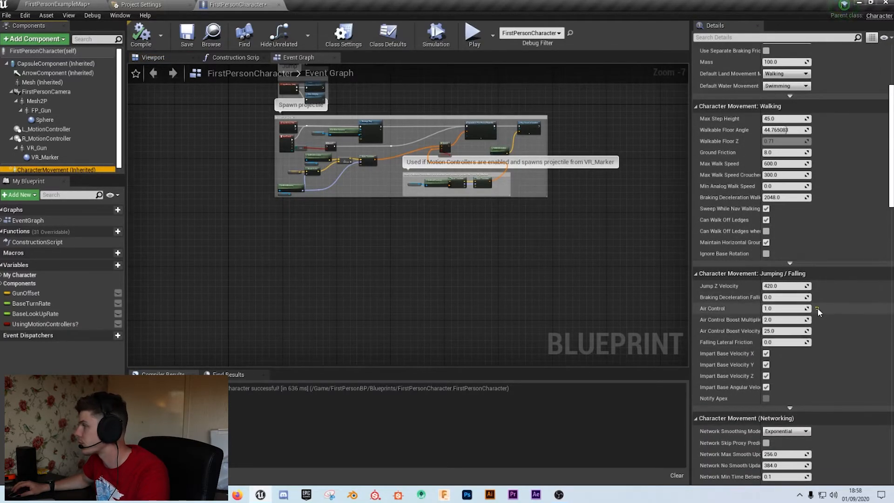
pyautogui.write('0.05')
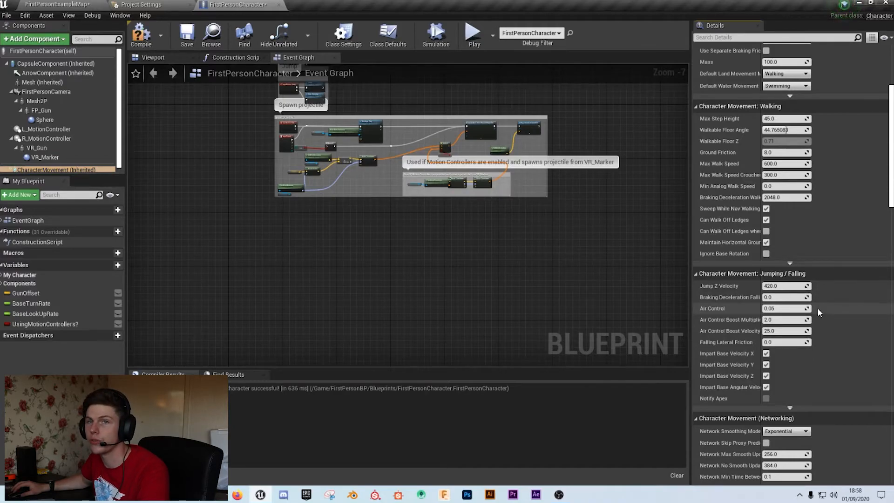
pyautogui.moveTo(474, 34)
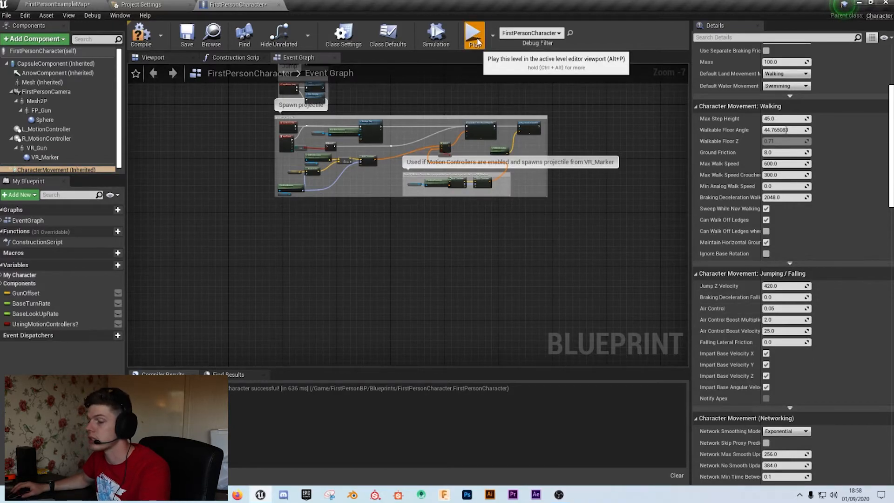
pyautogui.click(476, 33)
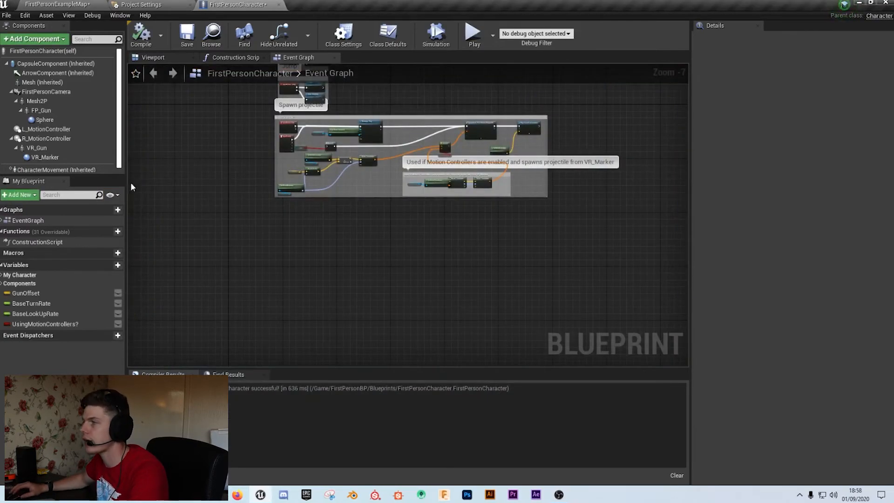
# Reselect CharacterMovement to review the Jumping / Falling settings
pyautogui.click(51, 169)
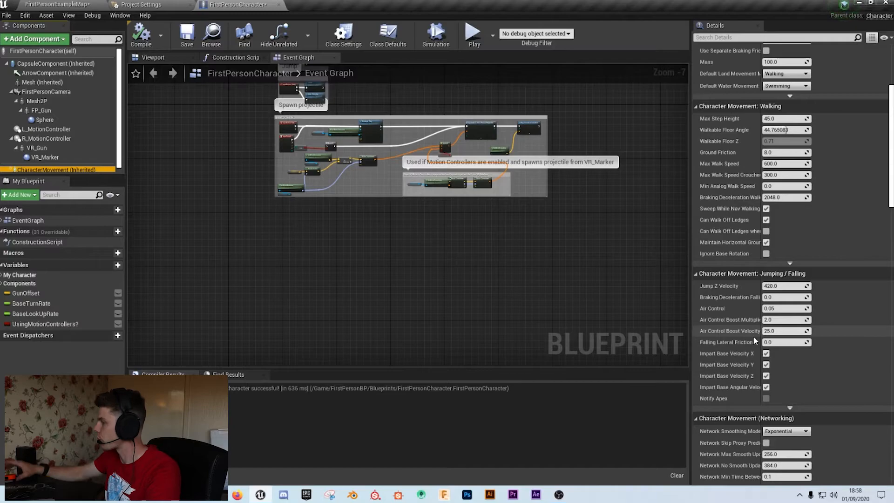
pyautogui.moveTo(753, 320)
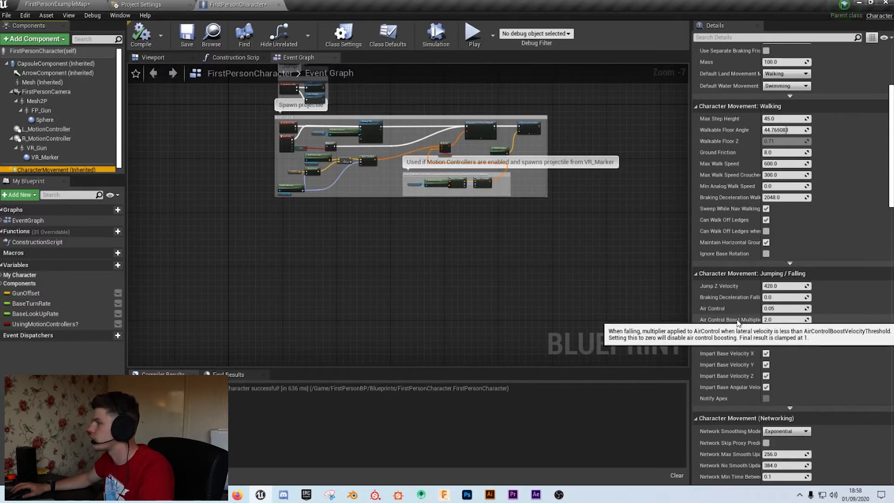
pyautogui.moveTo(735, 330)
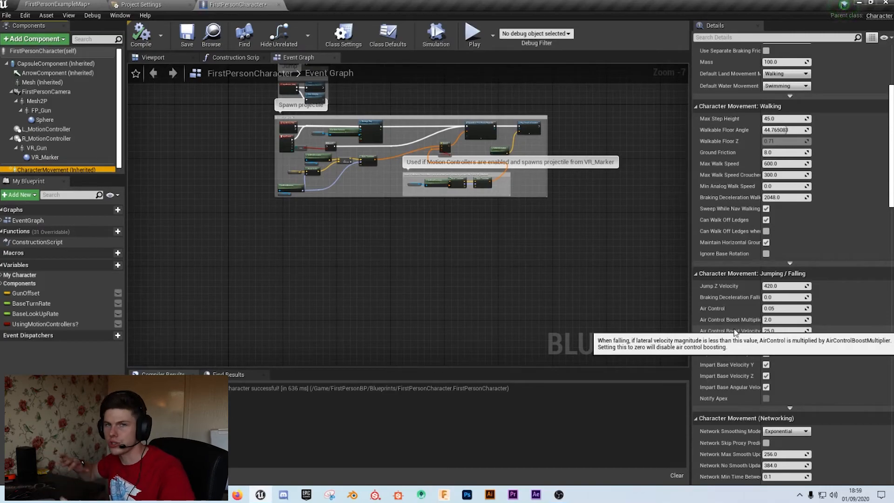